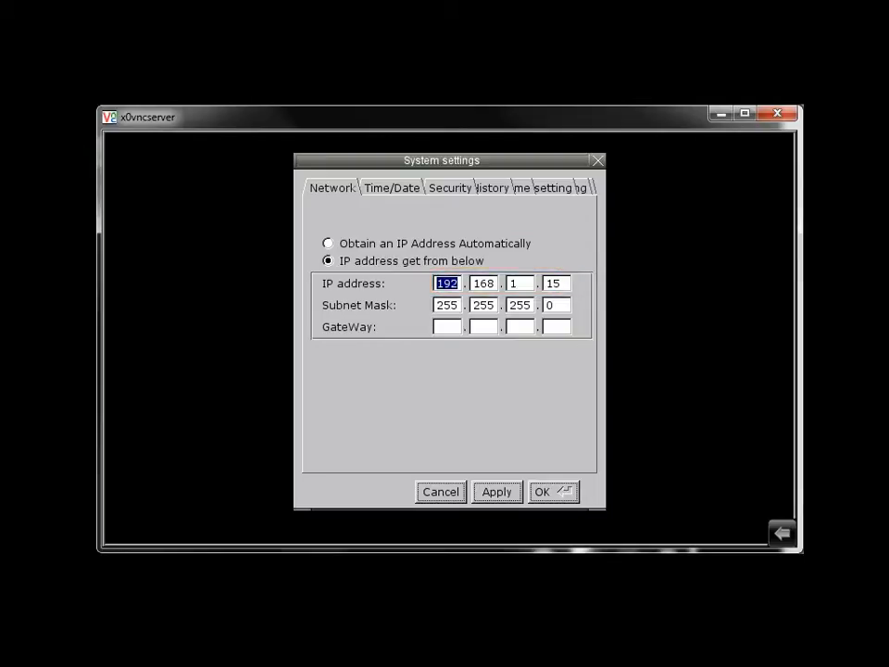
Step: Start the VNC server from the HMI's VNC server settings page so it accepts remote connections
{"action": "left_click", "coordinate": [548, 187]}
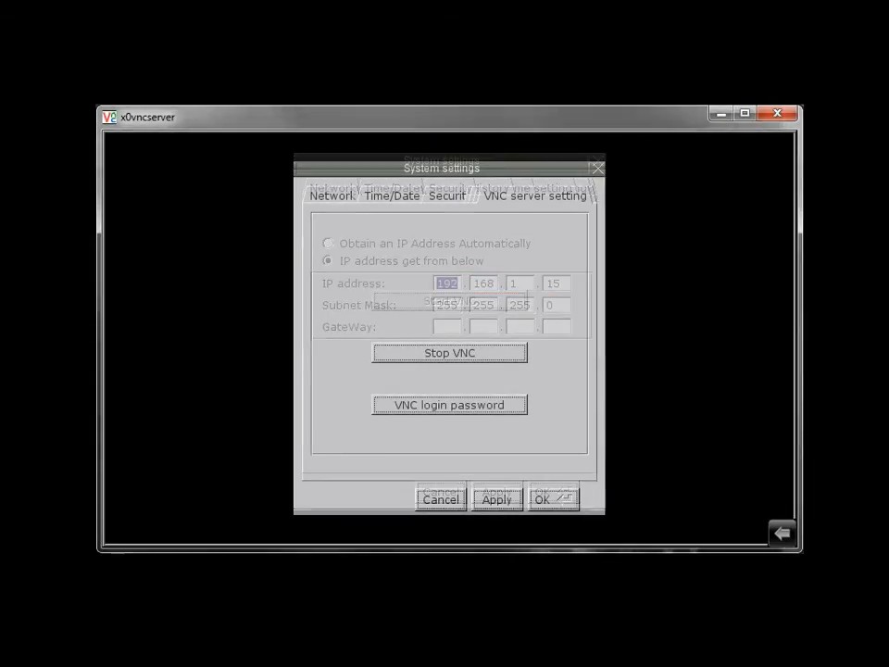
{"action": "left_click", "coordinate": [533, 197]}
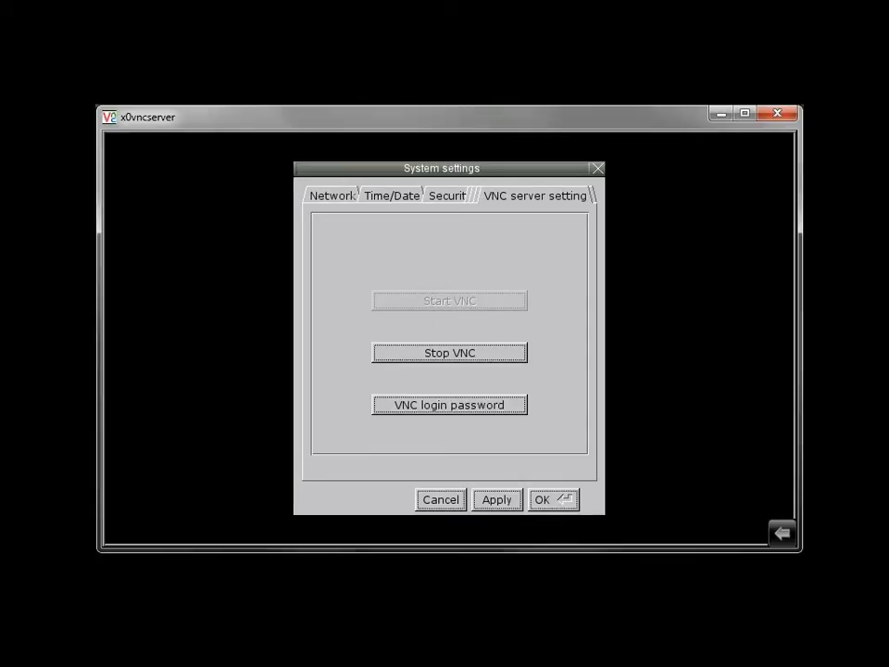
{"action": "left_click", "coordinate": [534, 196]}
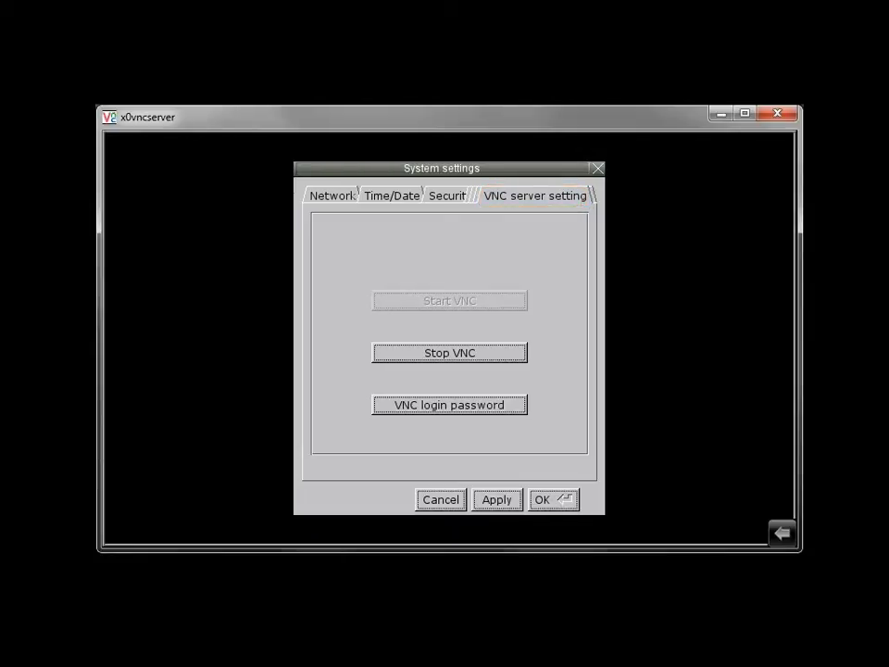
{"action": "left_click", "coordinate": [450, 404]}
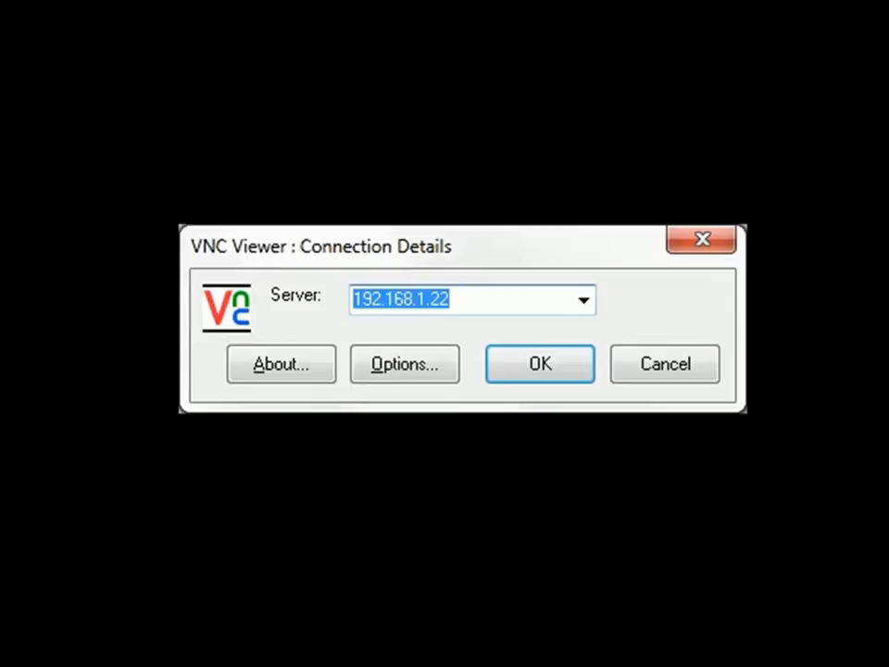
Step: Set the VNC Viewer server address to the HMI's IP 192.168.1.15
{"action": "left_click", "coordinate": [541, 363]}
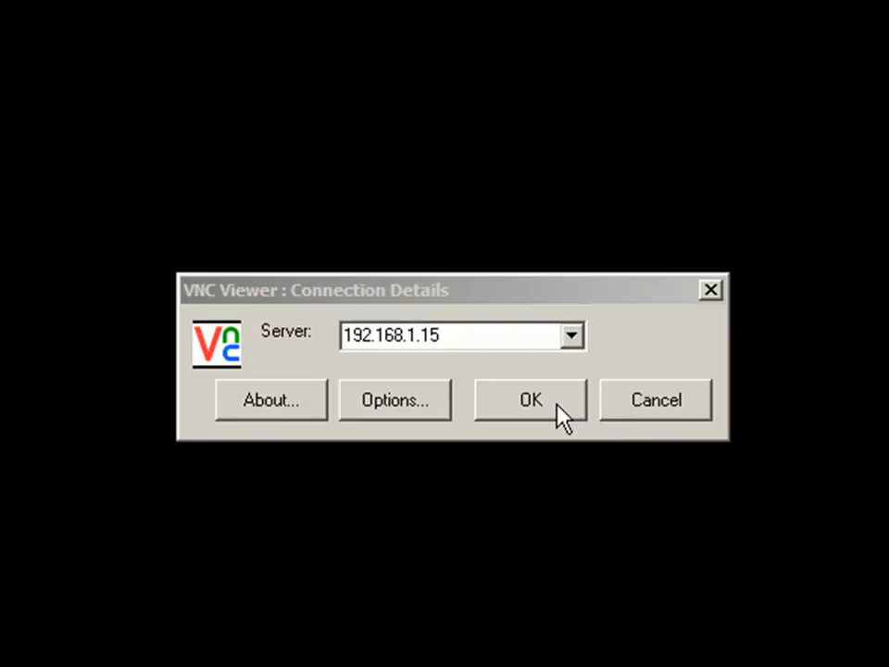
Step: Connect to 192.168.1.15 and authenticate with the VNC password to reach the HMI screen
{"action": "left_click", "coordinate": [529, 400]}
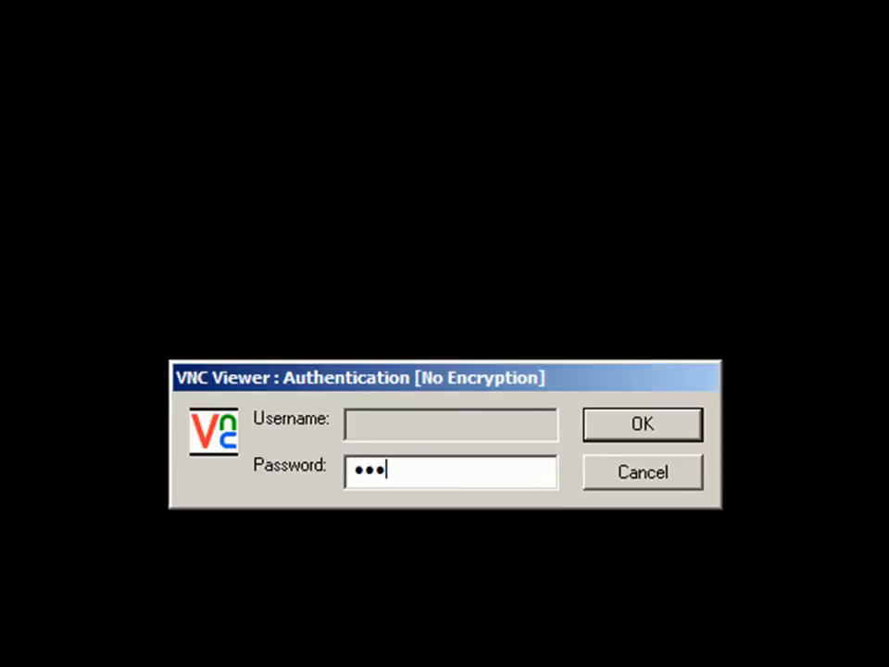
{"action": "left_click", "coordinate": [640, 423]}
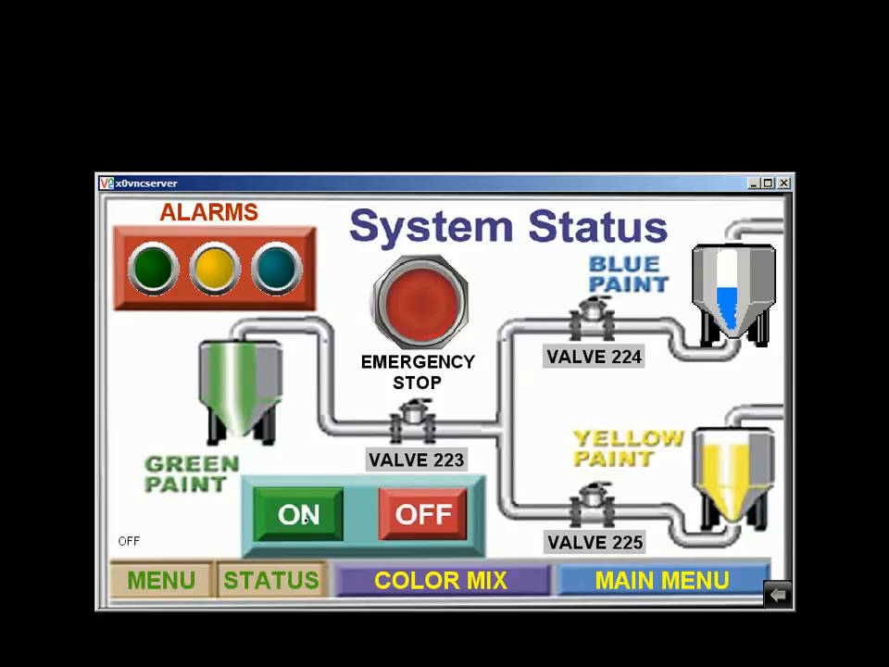
Step: Switch the paint-booth system ON and then OFF from the remote System Status screen
{"action": "left_click", "coordinate": [298, 515]}
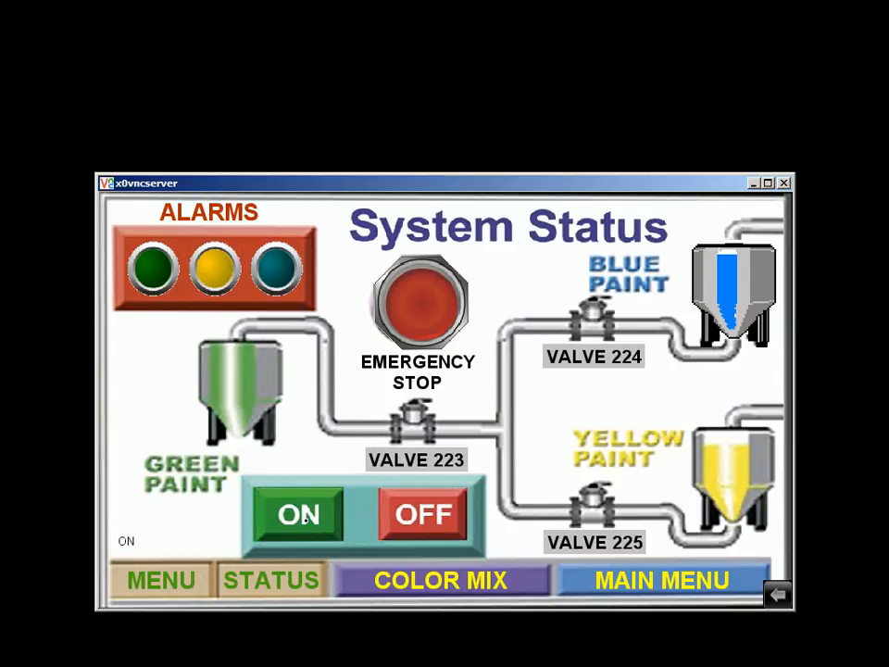
{"action": "left_click", "coordinate": [424, 515]}
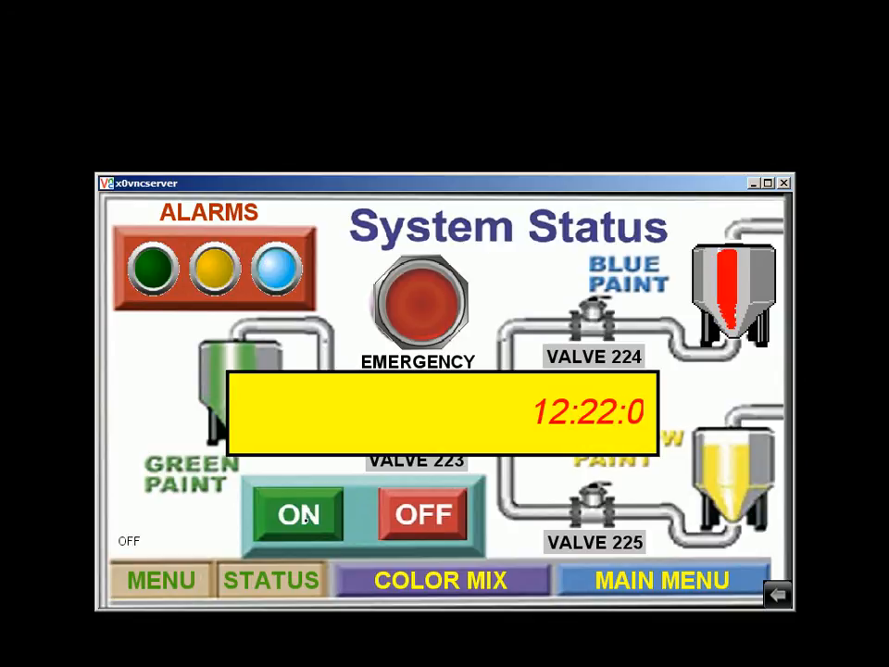